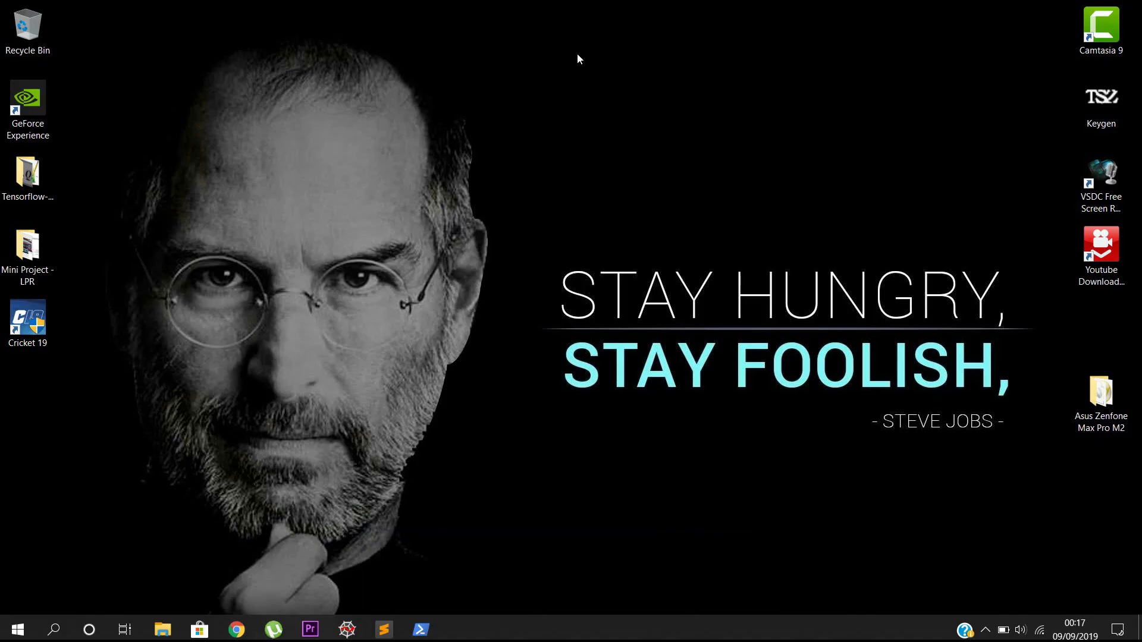
mouse_move(253, 543)
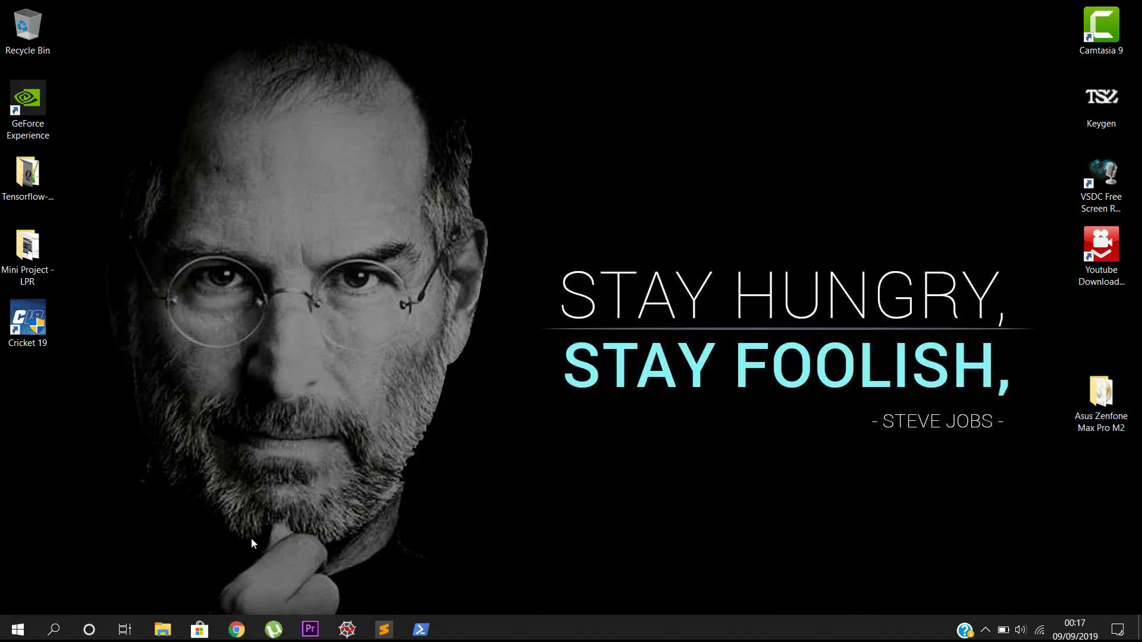
Navigate up to the Asus Zenfone Max Pro M2 folder with its drivers, platform-tools, unlock and TWRP items.
left_click(162, 629)
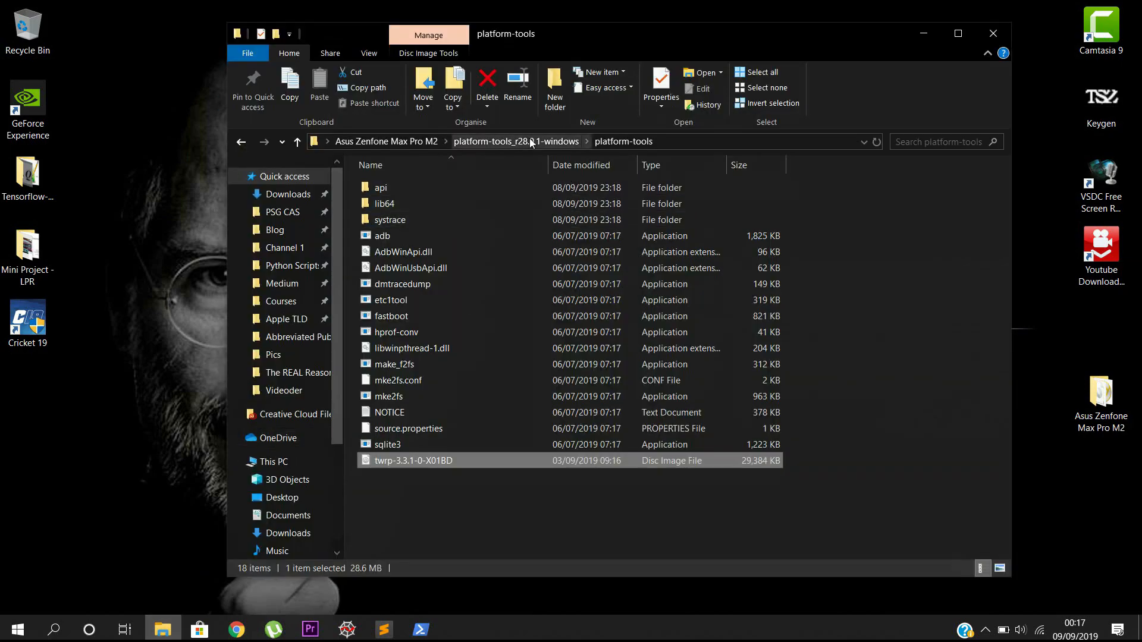
left_click(957, 34)
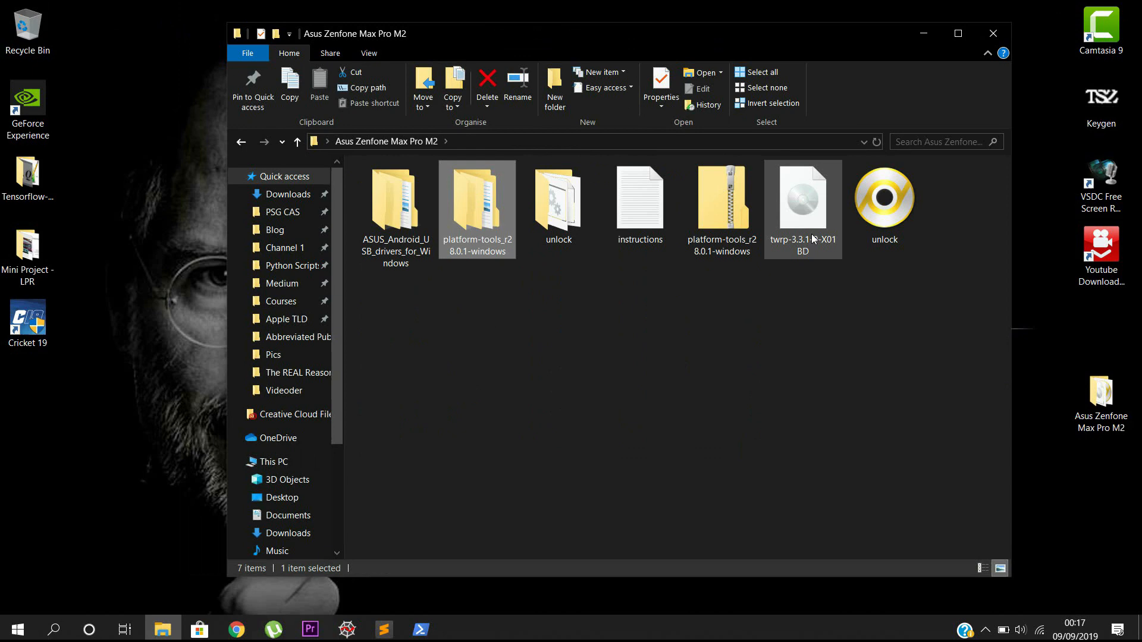
mouse_move(803, 218)
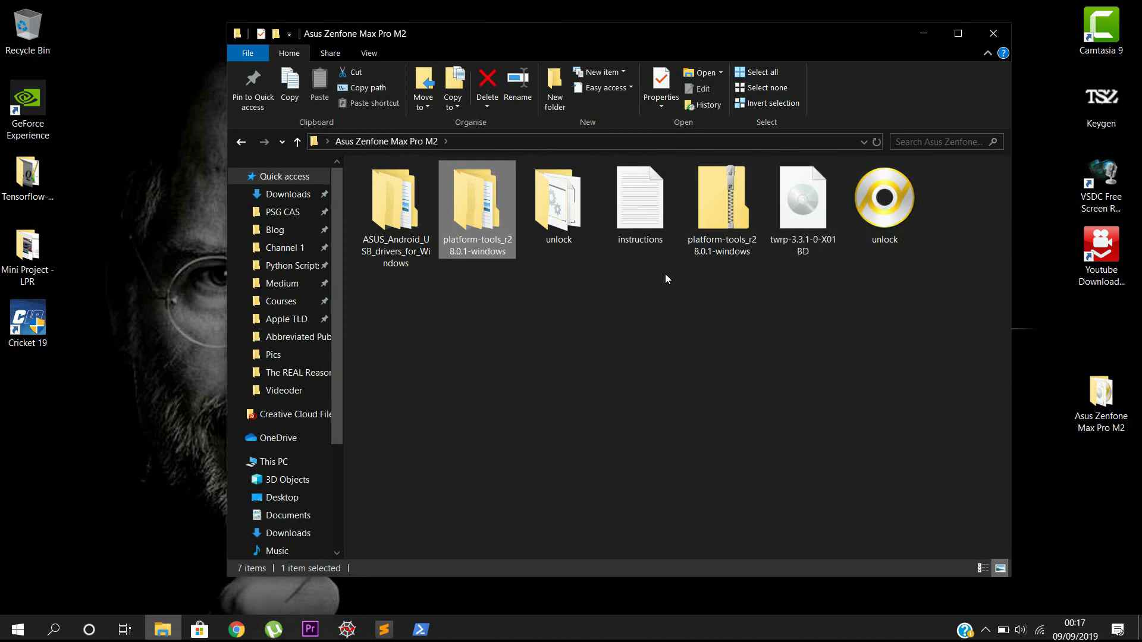
mouse_move(492, 221)
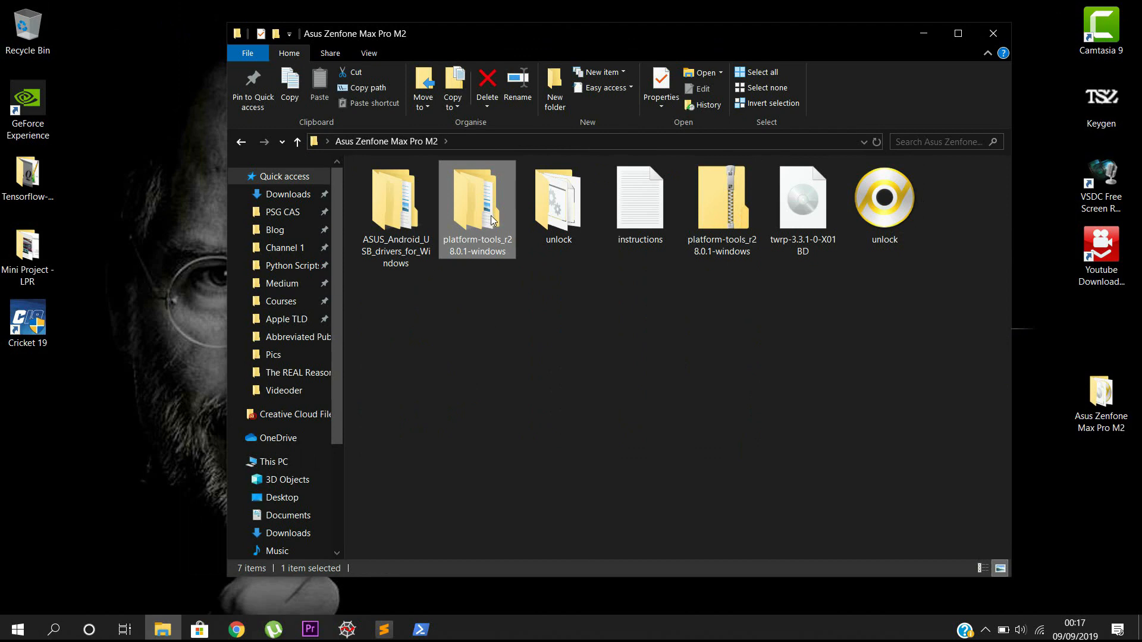
left_click(575, 350)
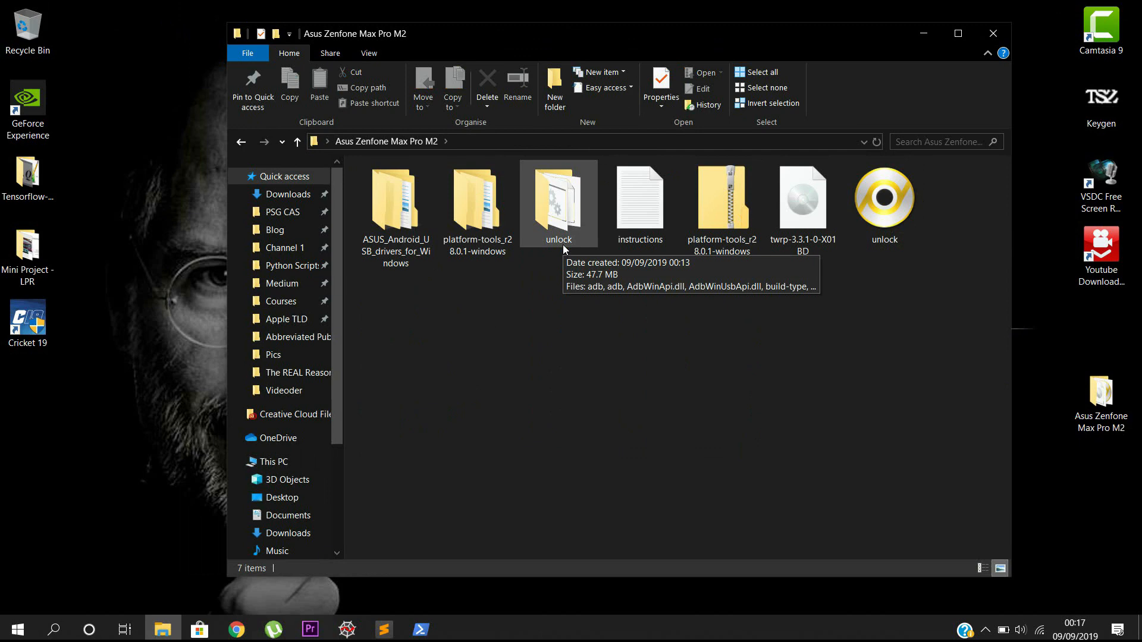
mouse_move(476, 204)
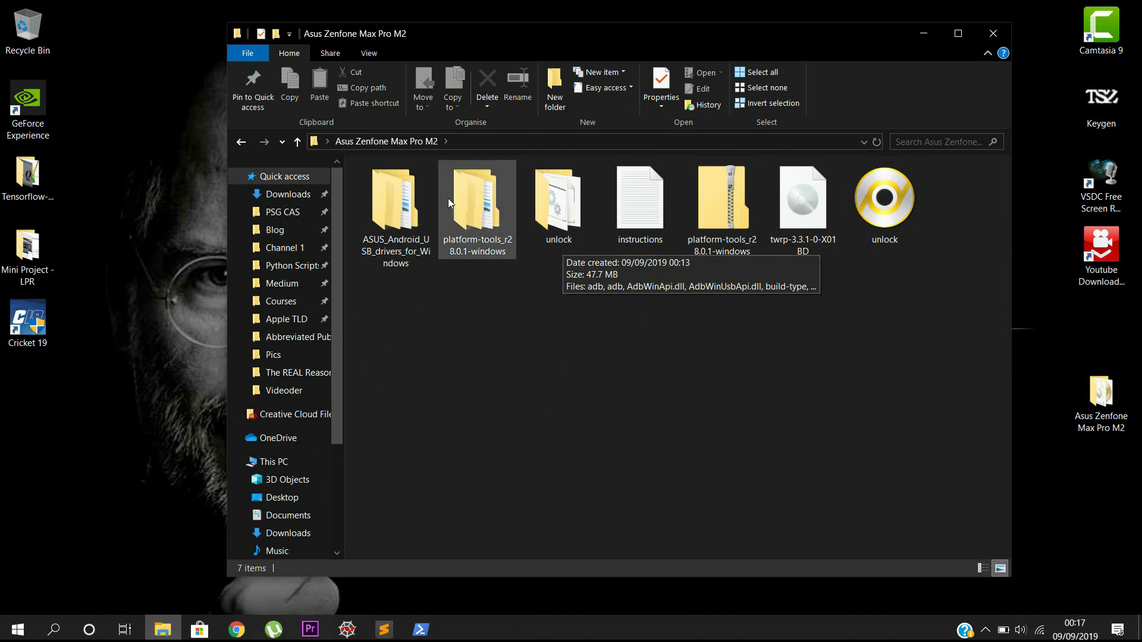
mouse_move(558, 197)
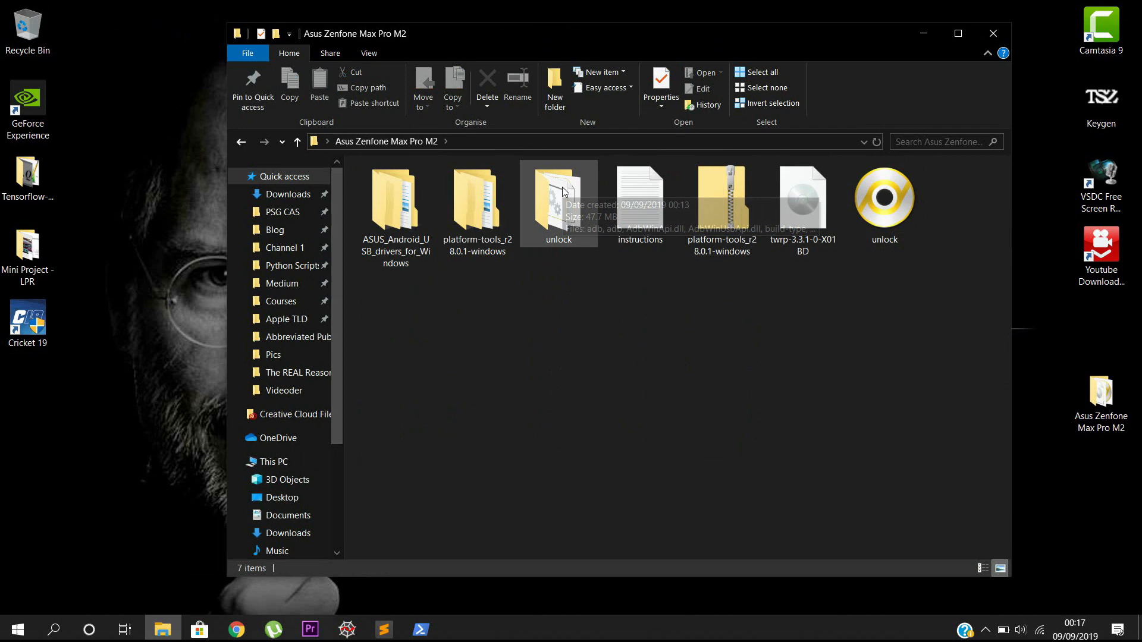
mouse_move(588, 255)
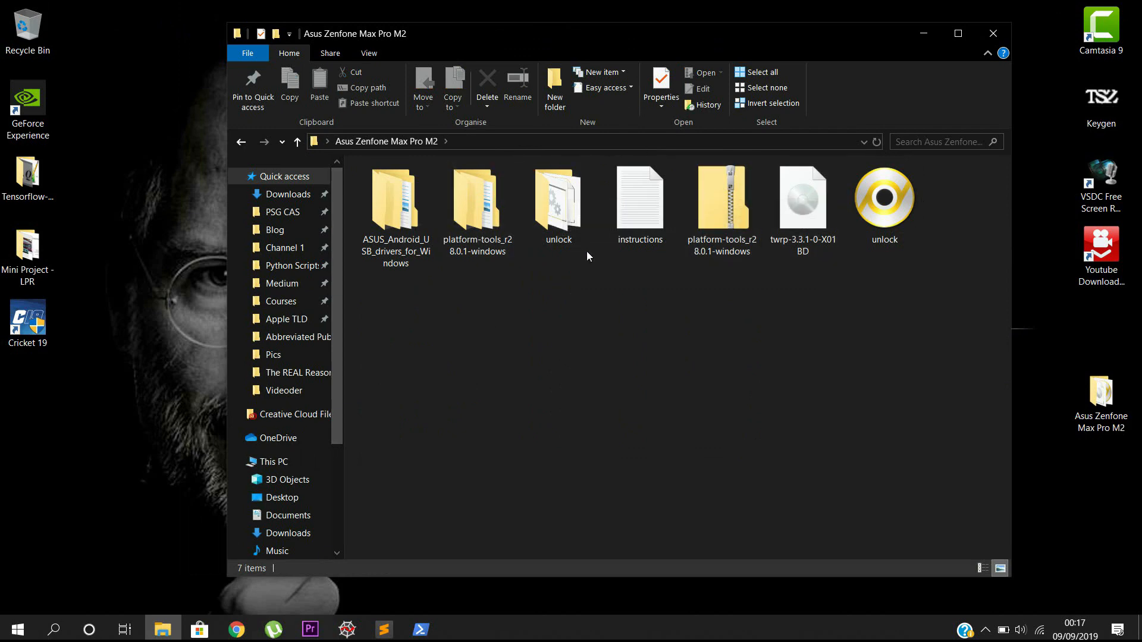
Run the unlock command script inside the unlock folder, then return to the parent folder.
double_click(558, 196)
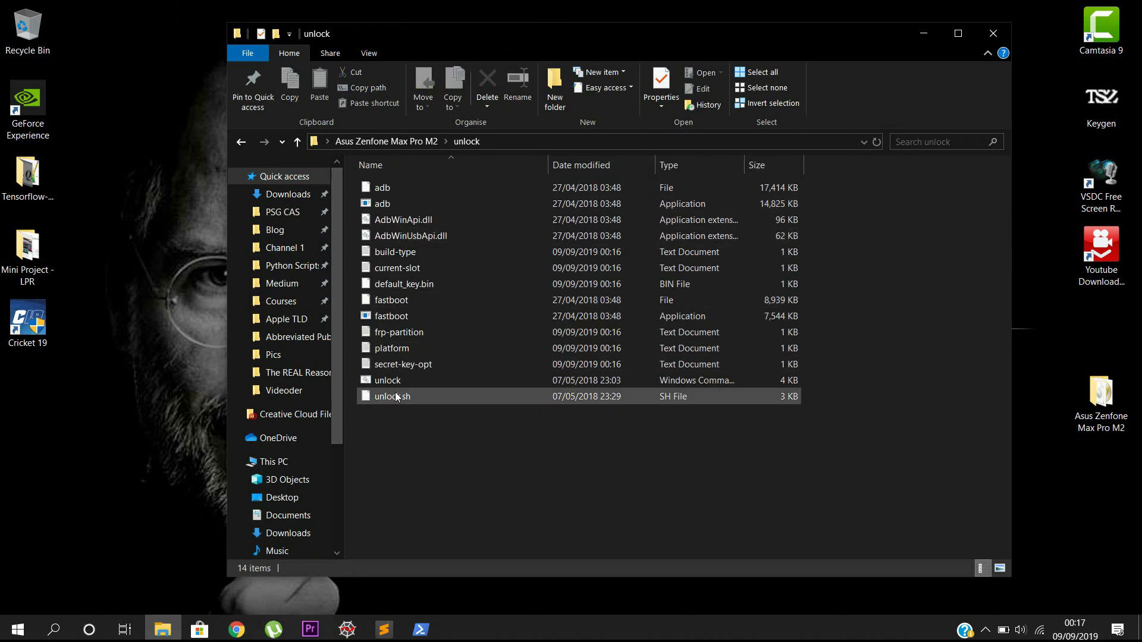
mouse_move(412, 380)
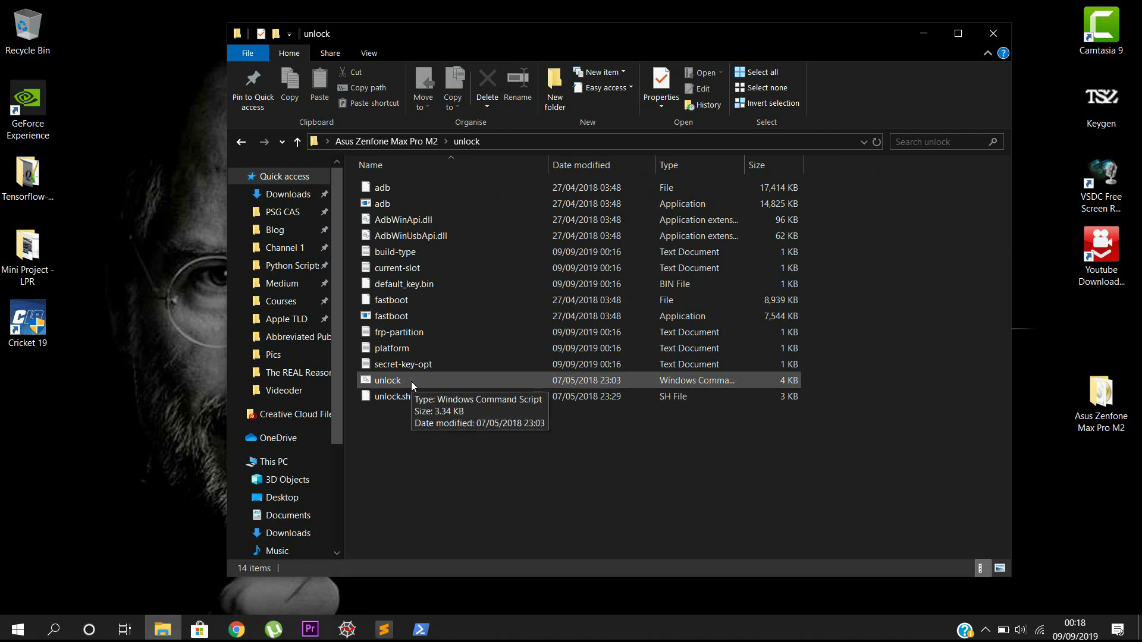
left_click(387, 380)
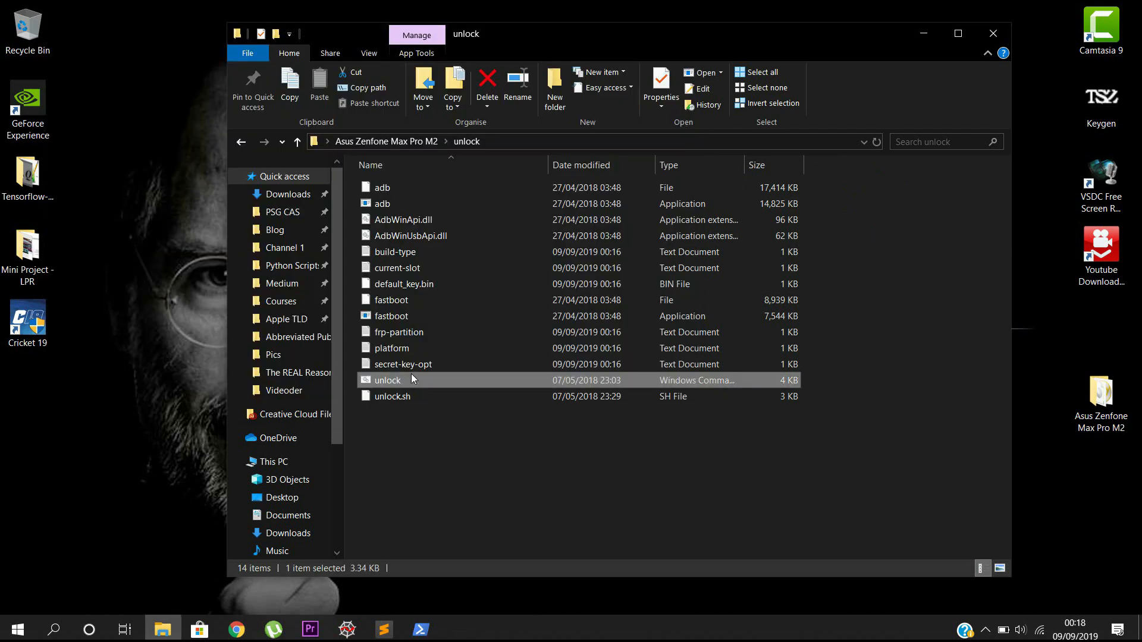
mouse_move(473, 386)
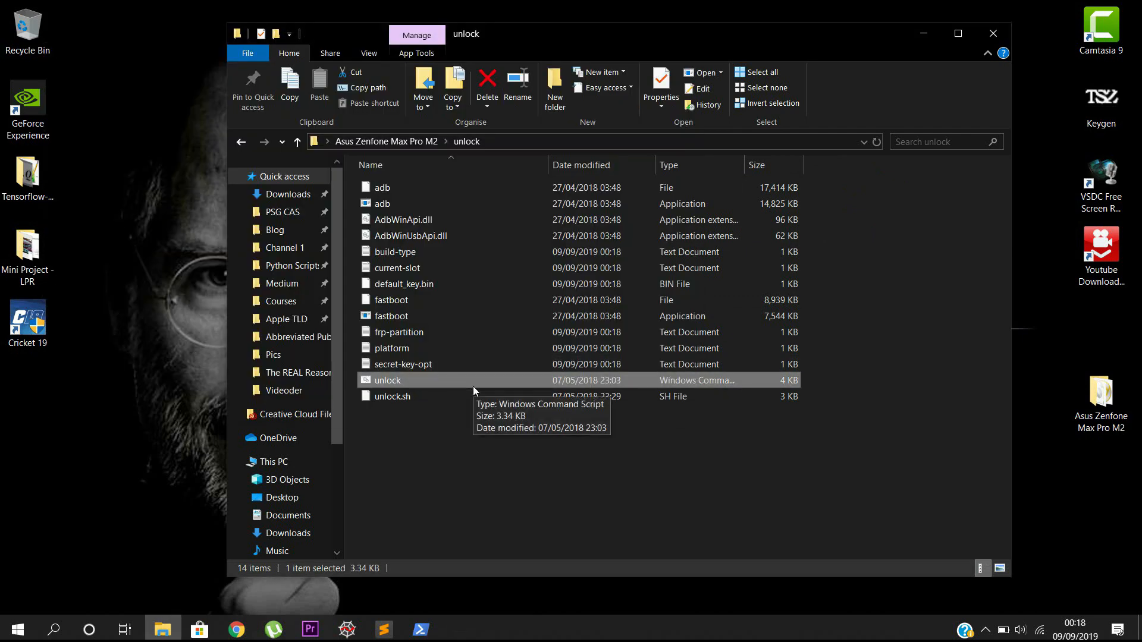
mouse_move(598, 476)
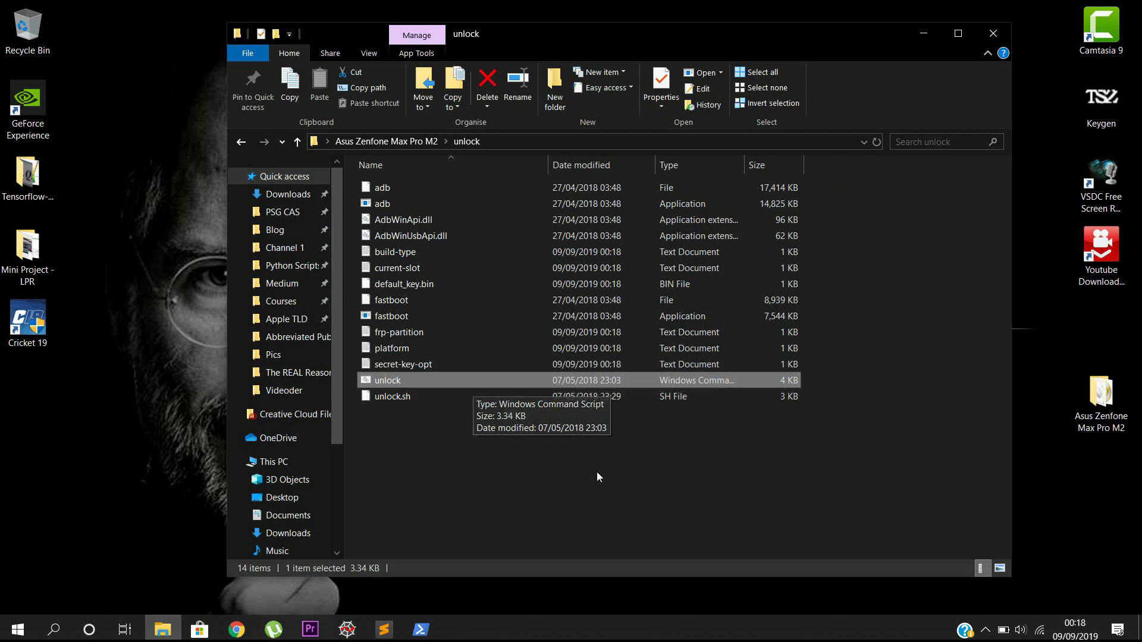
mouse_move(614, 487)
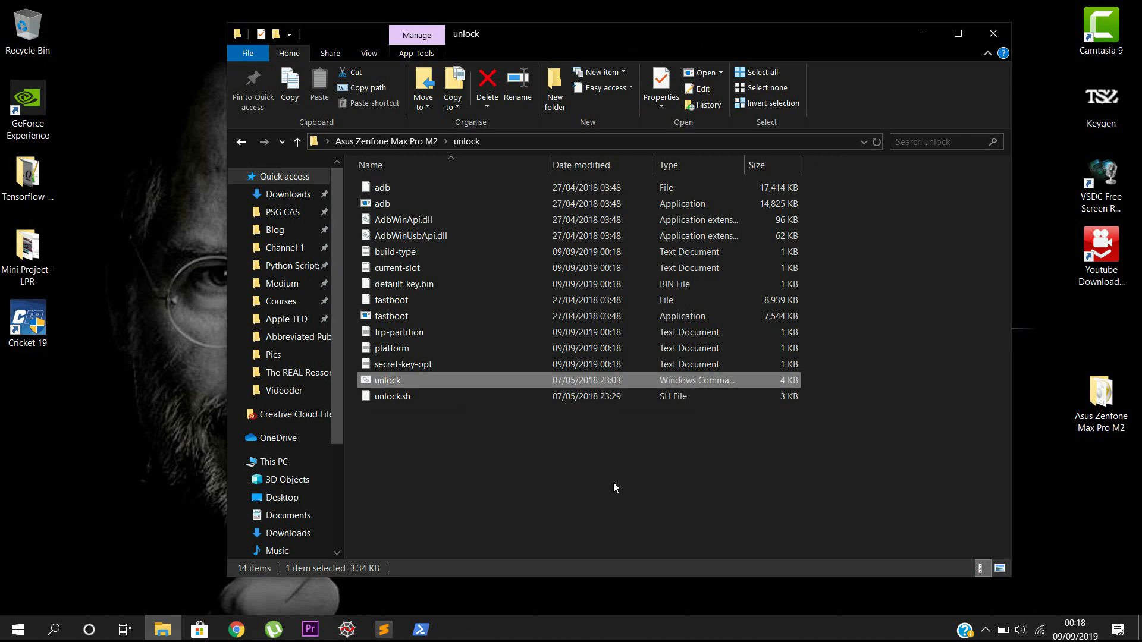
left_click(296, 141)
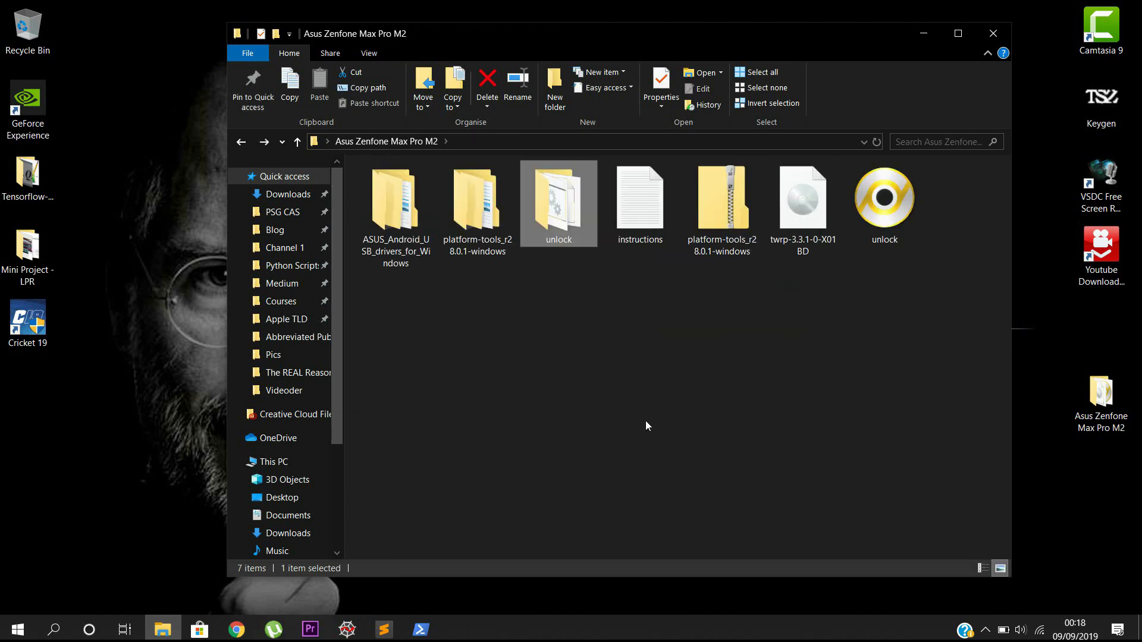
Go into platform-tools_r28.0.1-windows and its inner platform-tools folder.
left_click(647, 425)
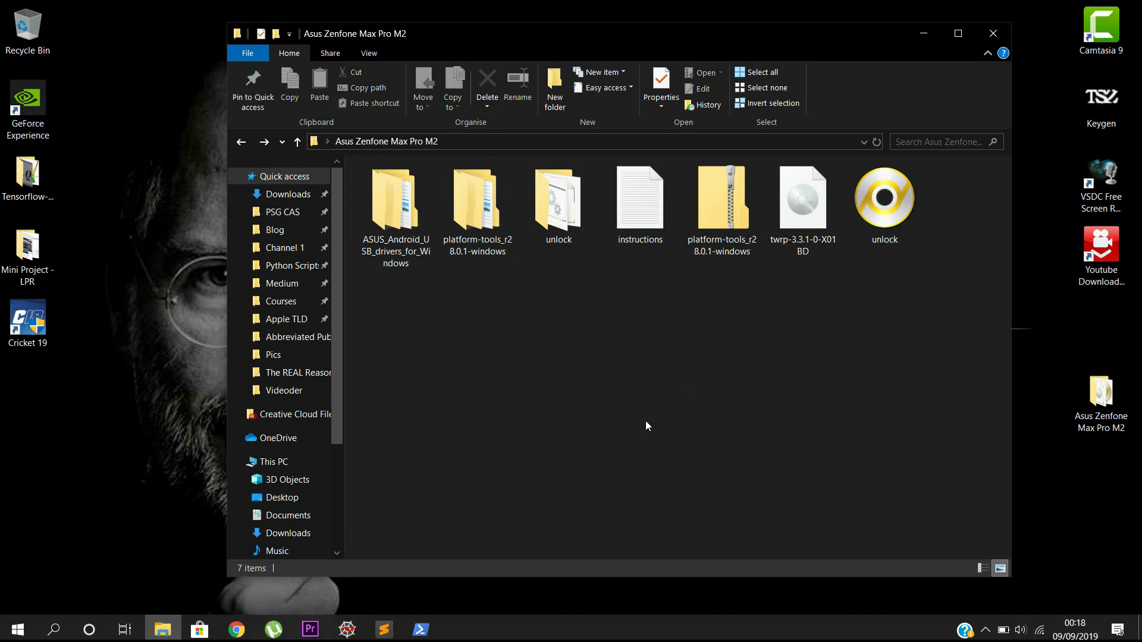
left_click(477, 204)
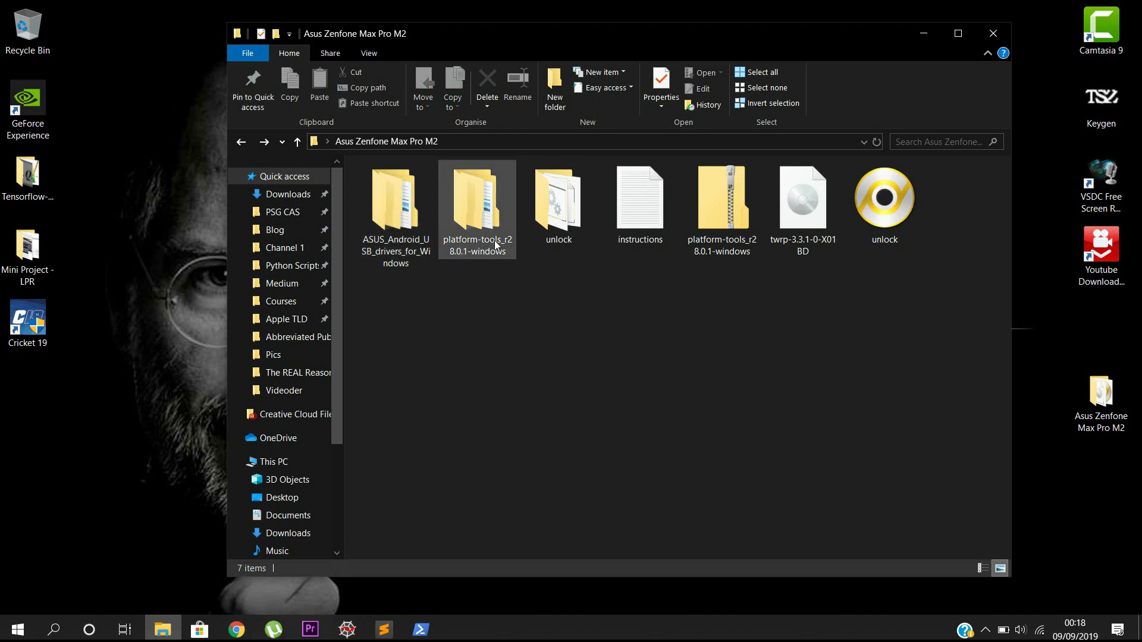
double_click(477, 197)
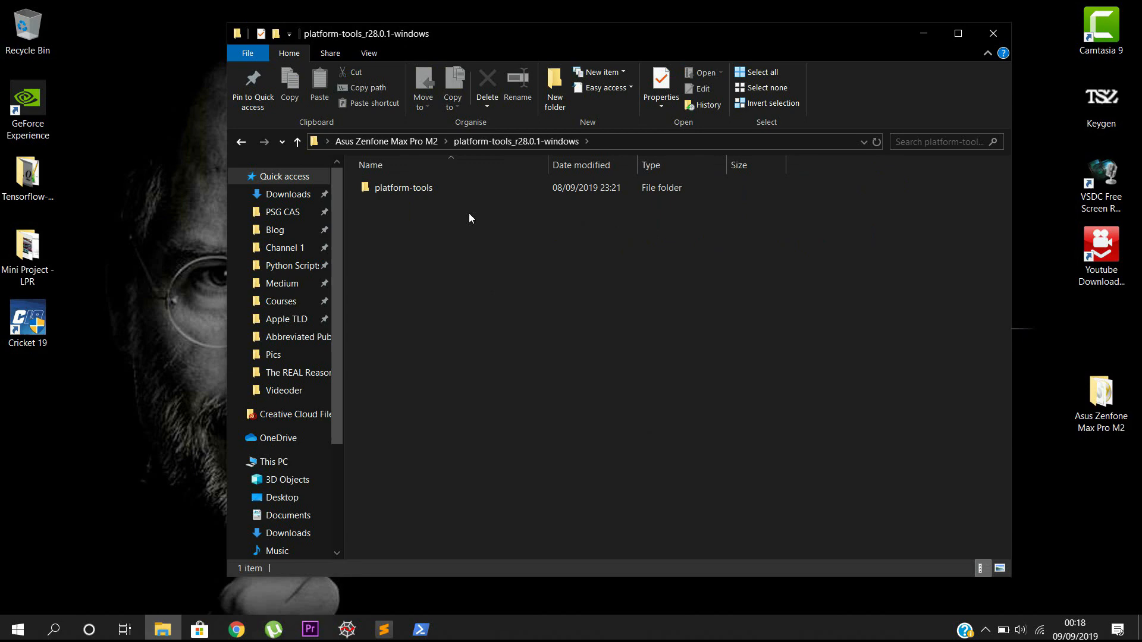
double_click(404, 188)
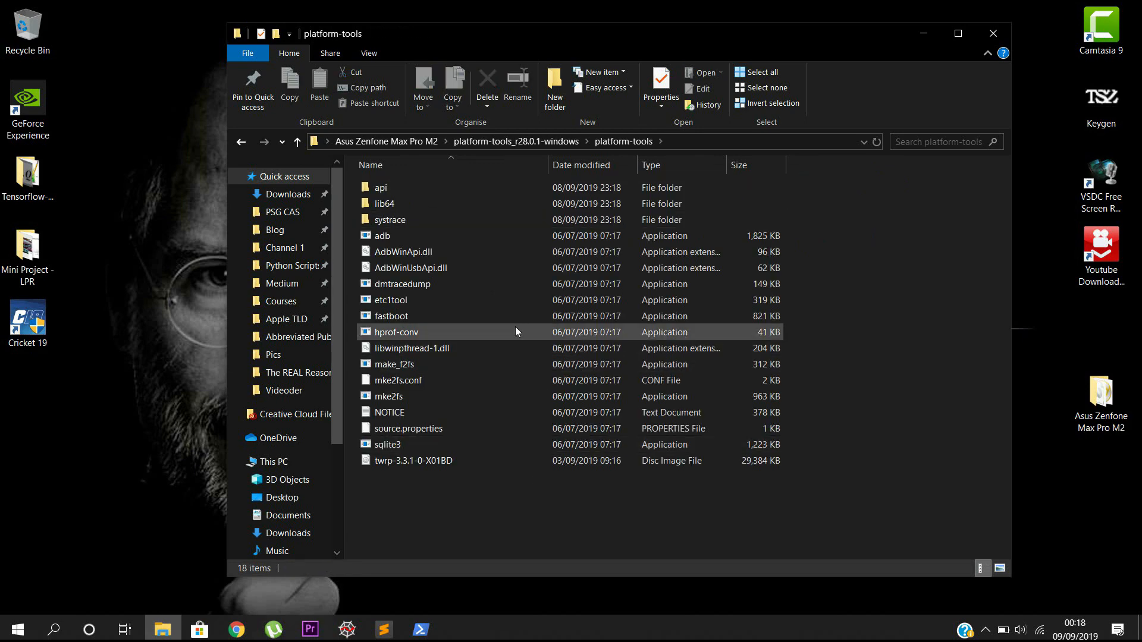
Try the TWRP recovery image, dismiss the couldn't-mount error, and launch PowerShell in this folder.
left_click(414, 460)
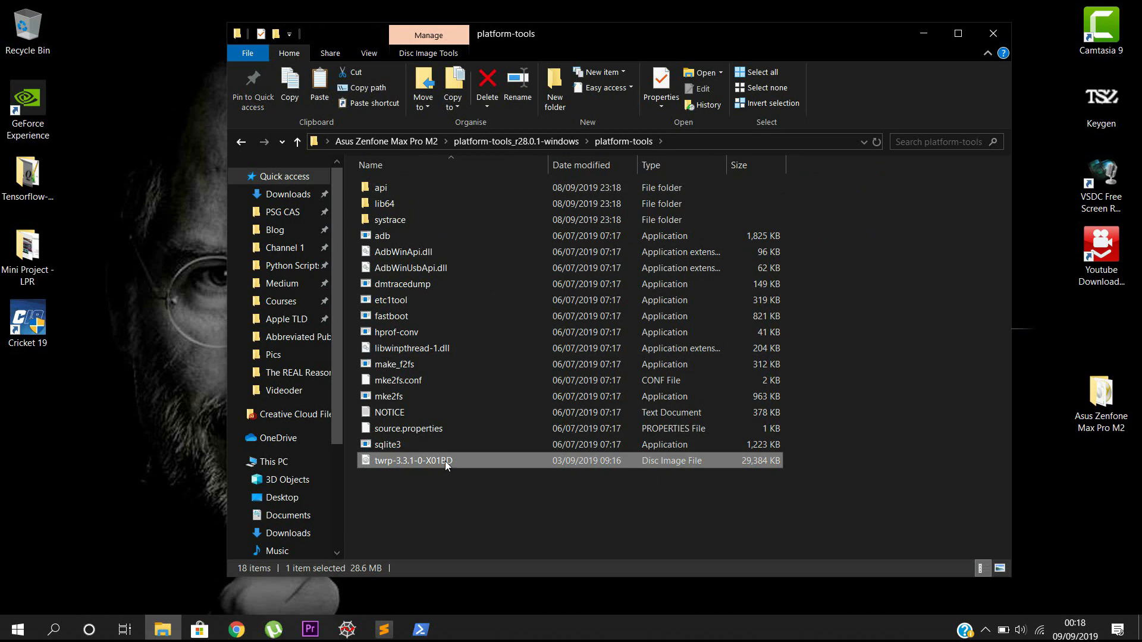
double_click(413, 460)
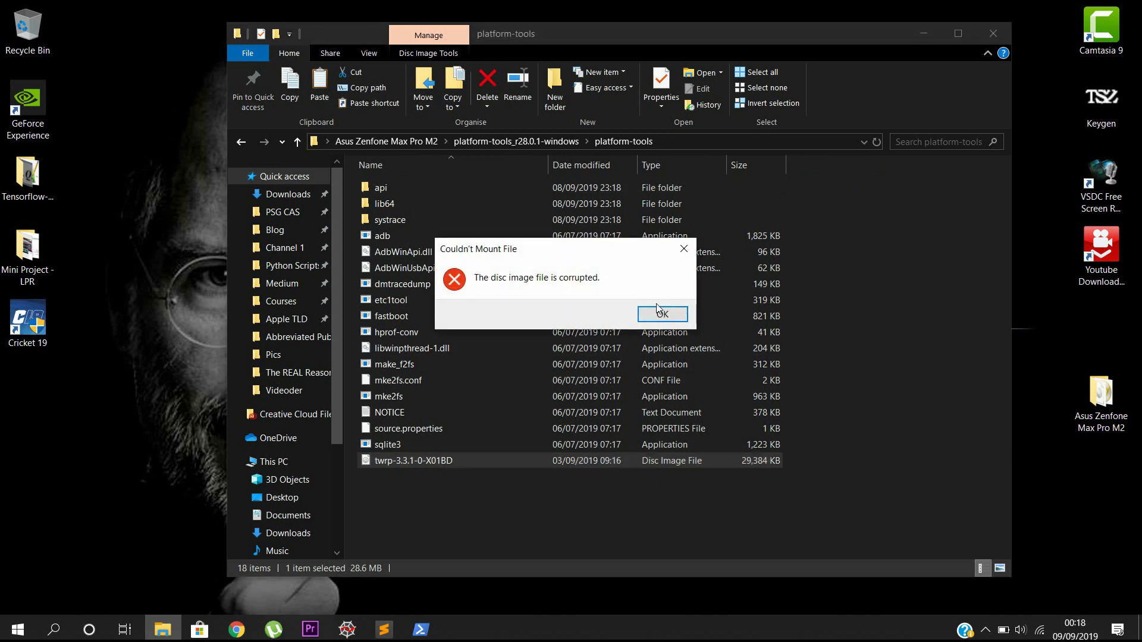
left_click(661, 314)
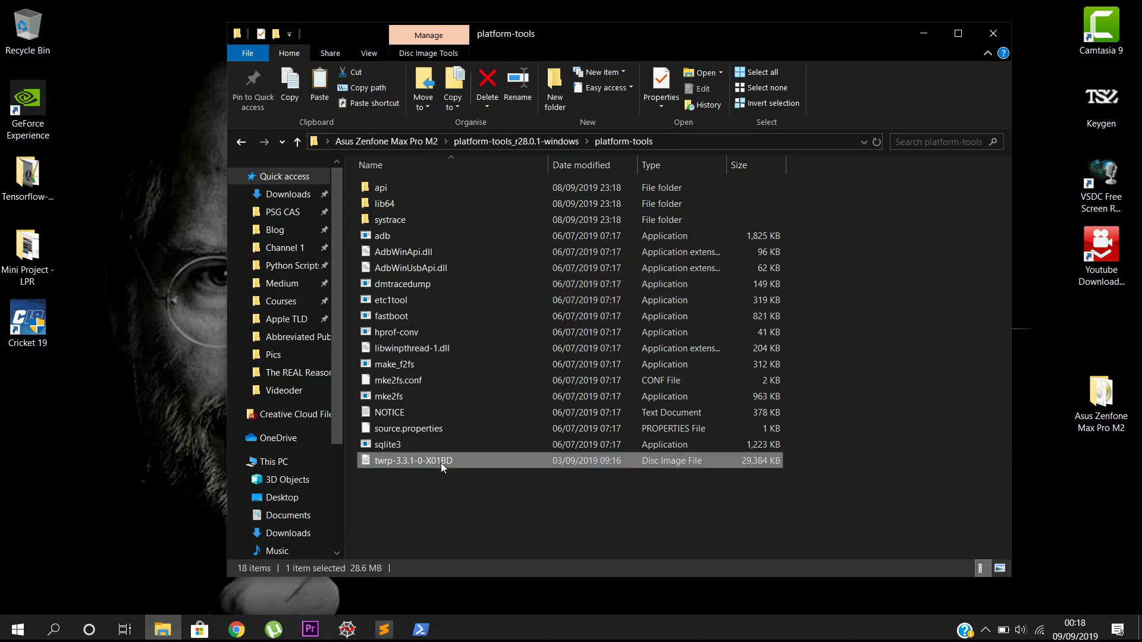
left_click(451, 526)
type("f")
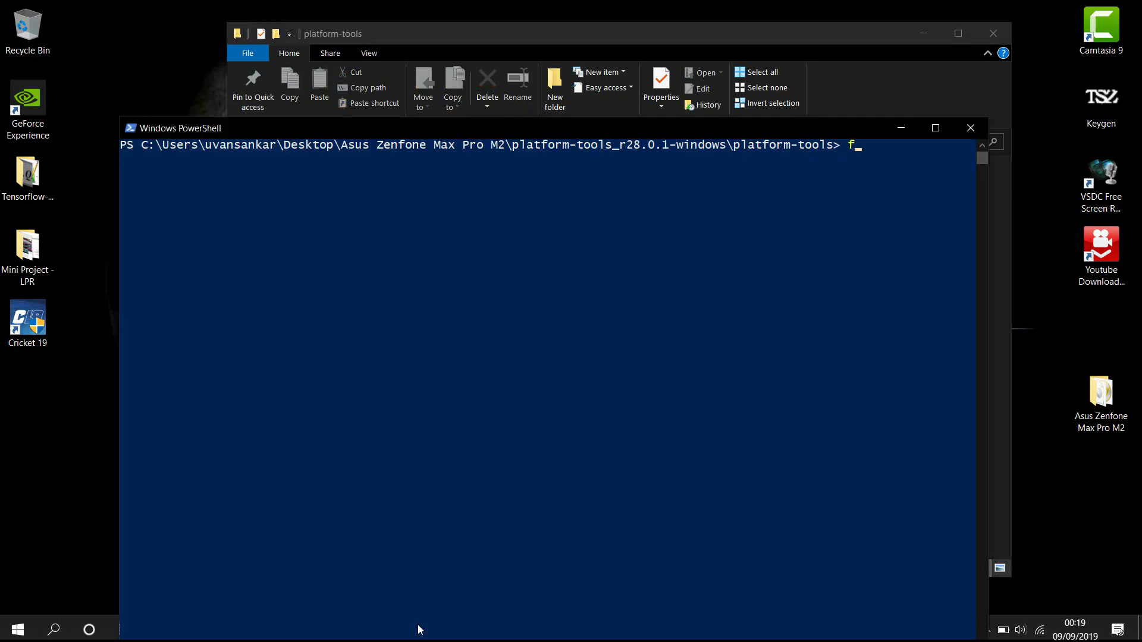
Run 'fastboot devices' to list the connected phone.
type("astb")
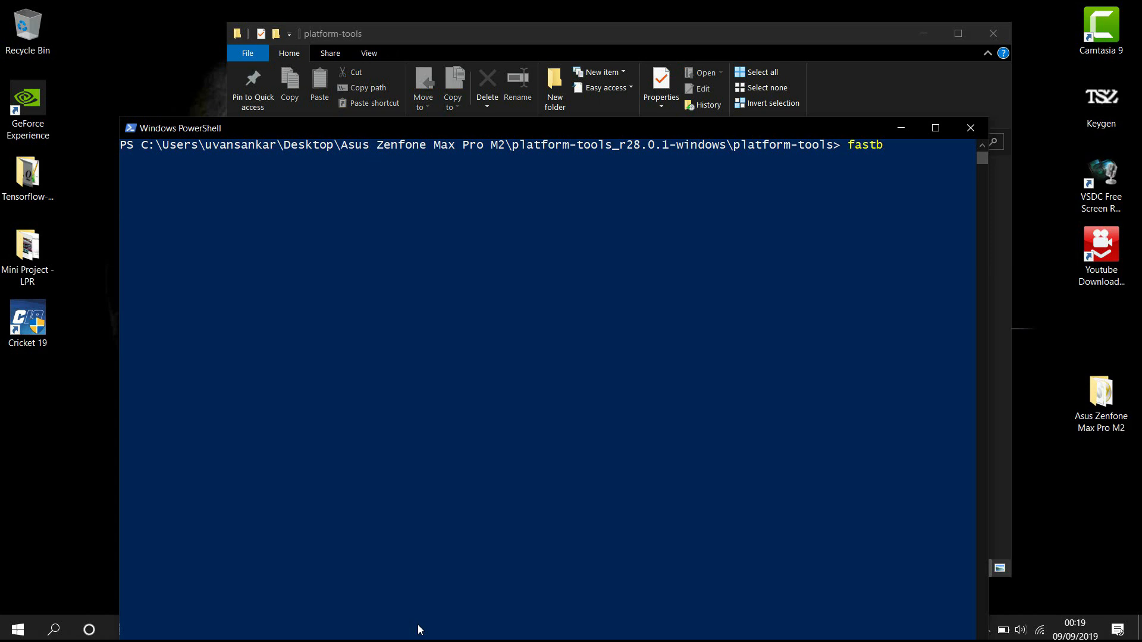
type("oot devi")
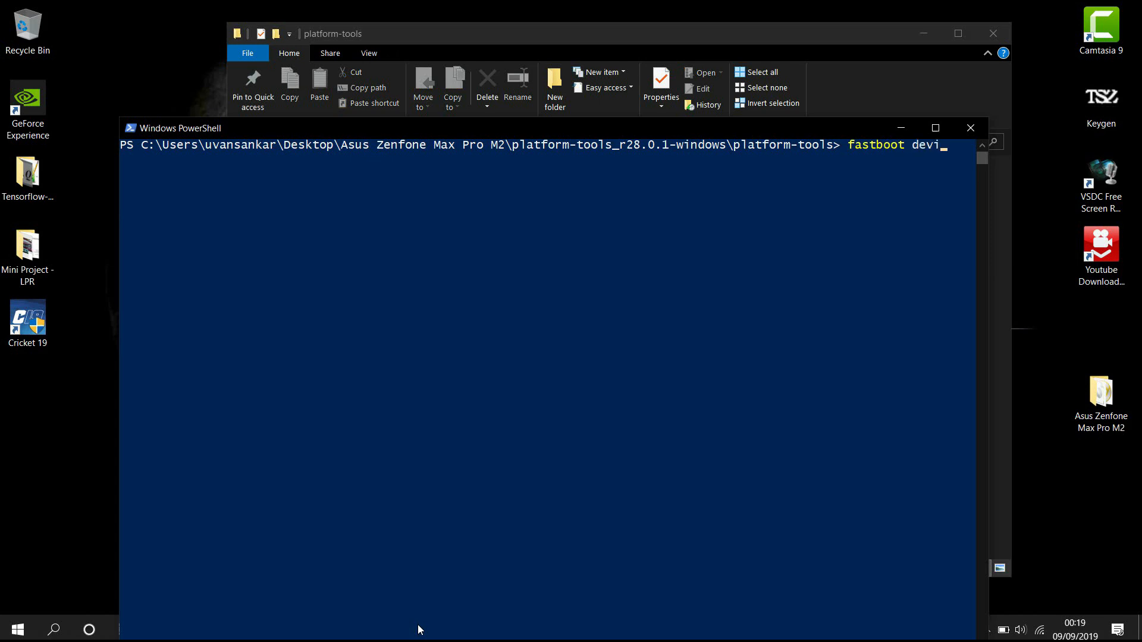
key("Return")
type("fastboot flash r")
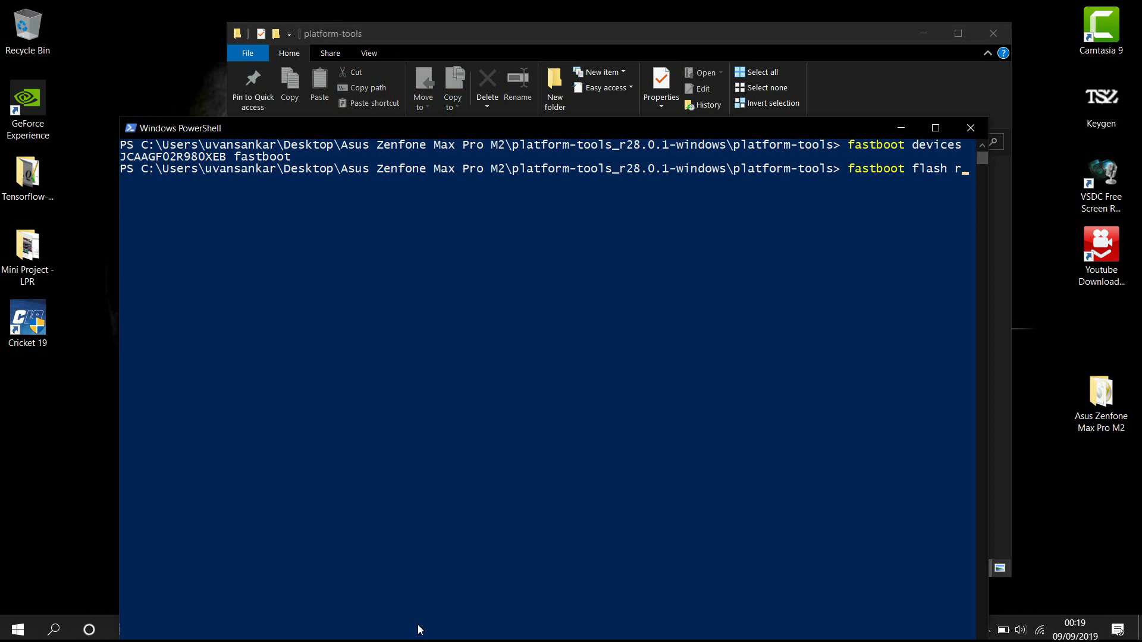
Enter 'fastboot flash recovery twrp-3.3.1-0-X01BD.img' to flash the TWRP image.
type("ecovery")
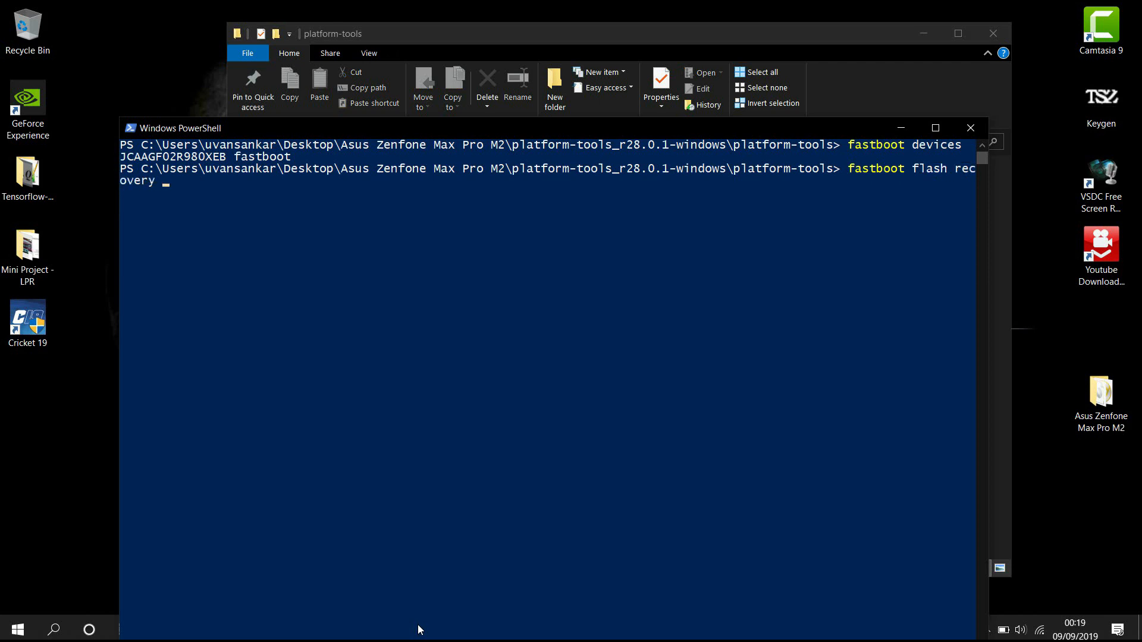
type("twrp-3.3.1-0-X01BD.i")
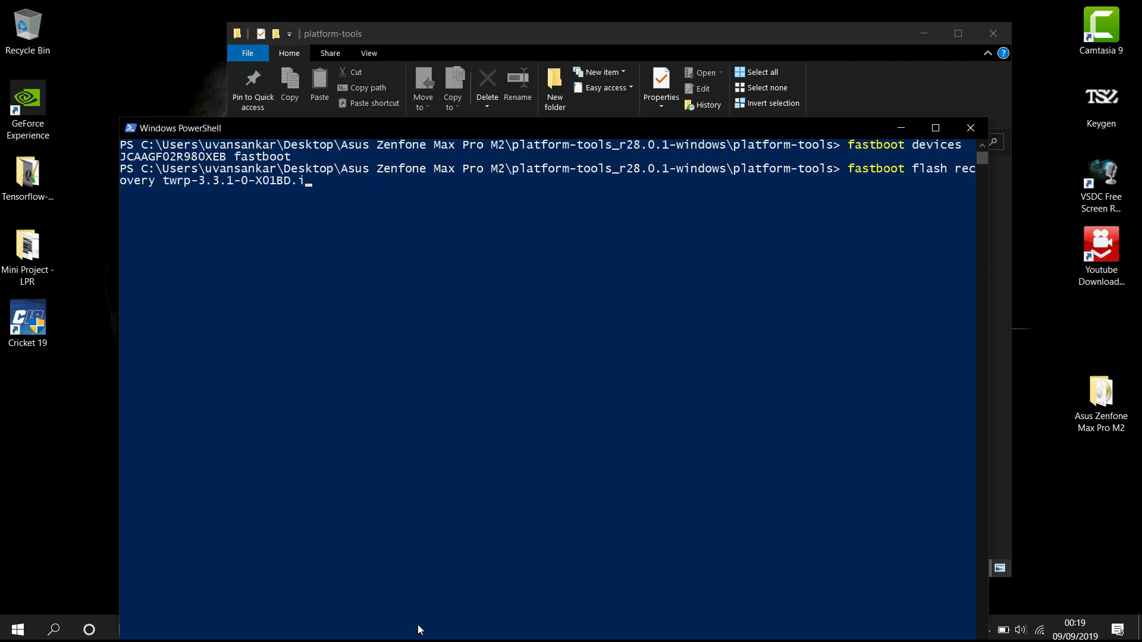